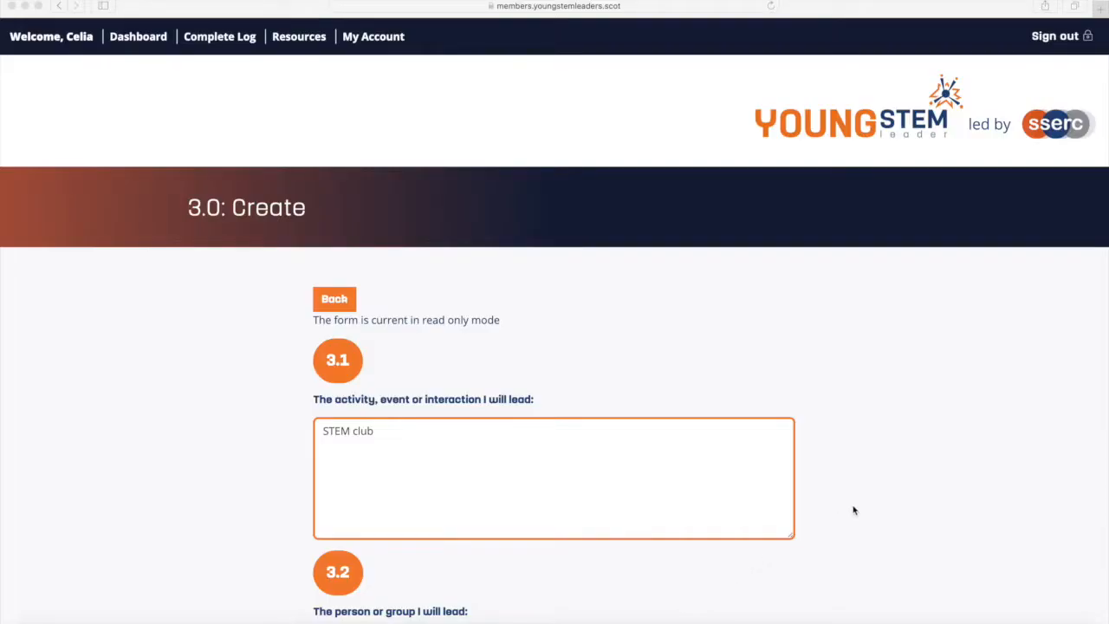
- Scroll through the learner's YSL2 Non-formal page to review self-evaluation and uploaded evidence
scroll("down", 3)
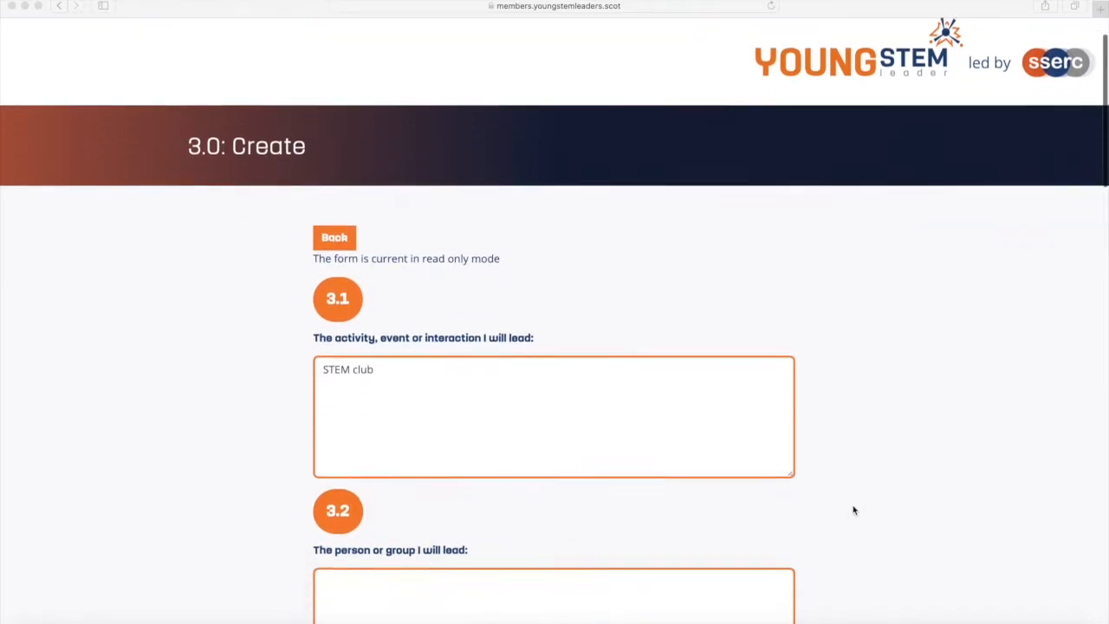
scroll("down", 3)
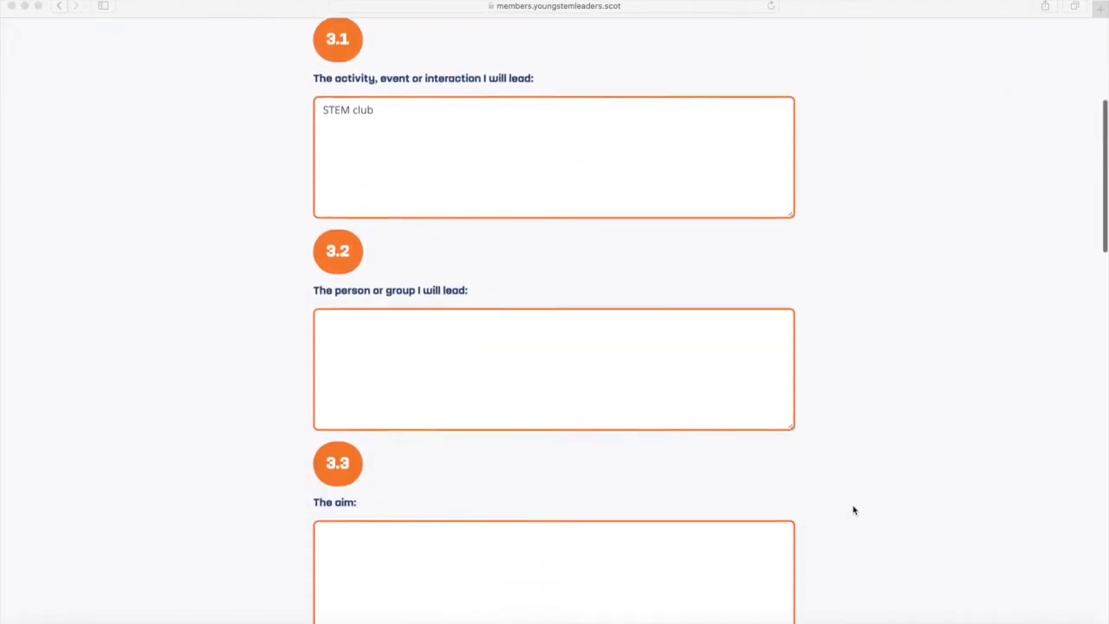
scroll("down", 3)
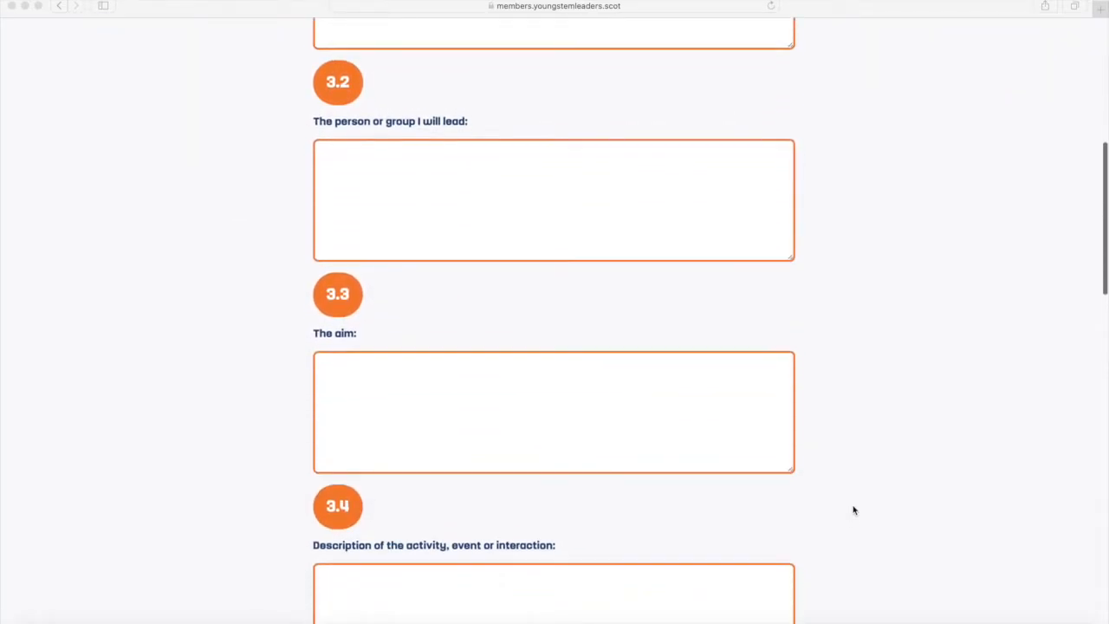
scroll("down", 3)
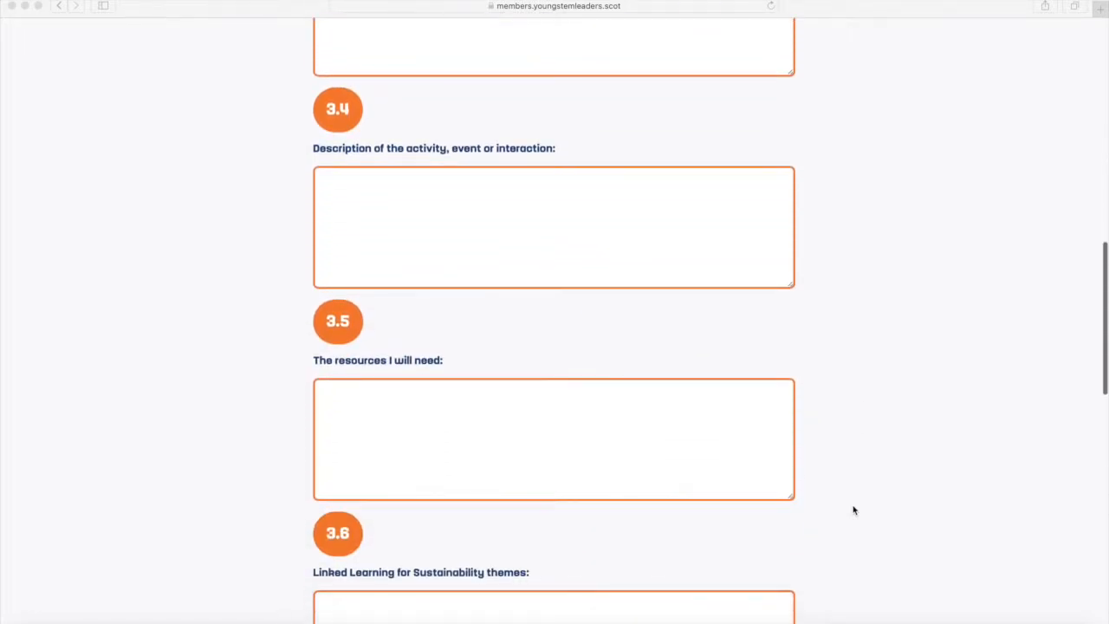
scroll("down", 3)
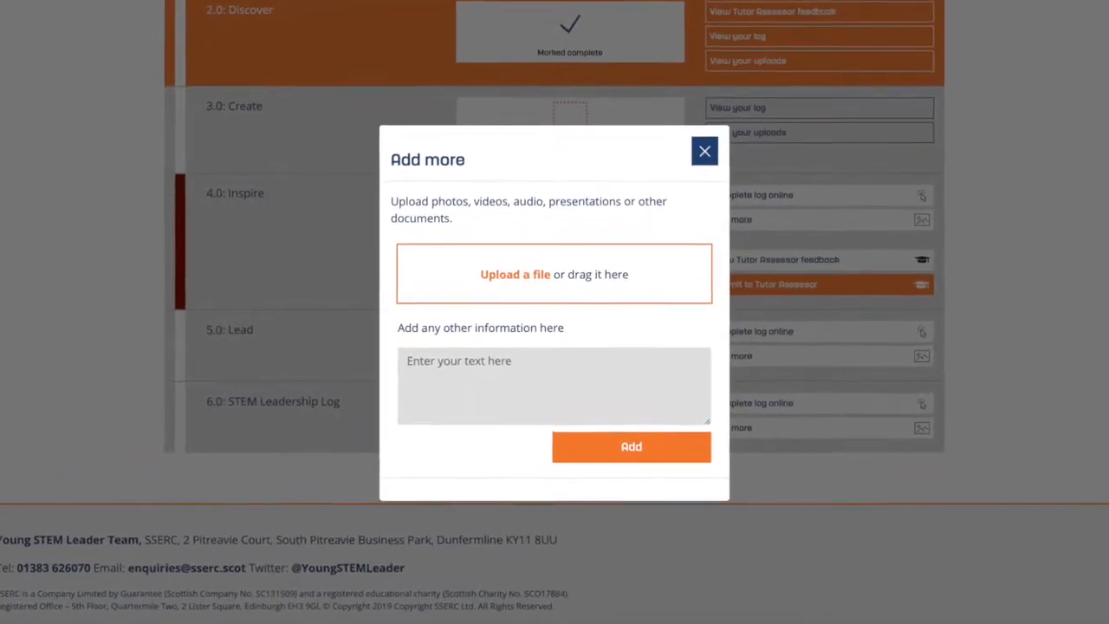
scroll("down", 3)
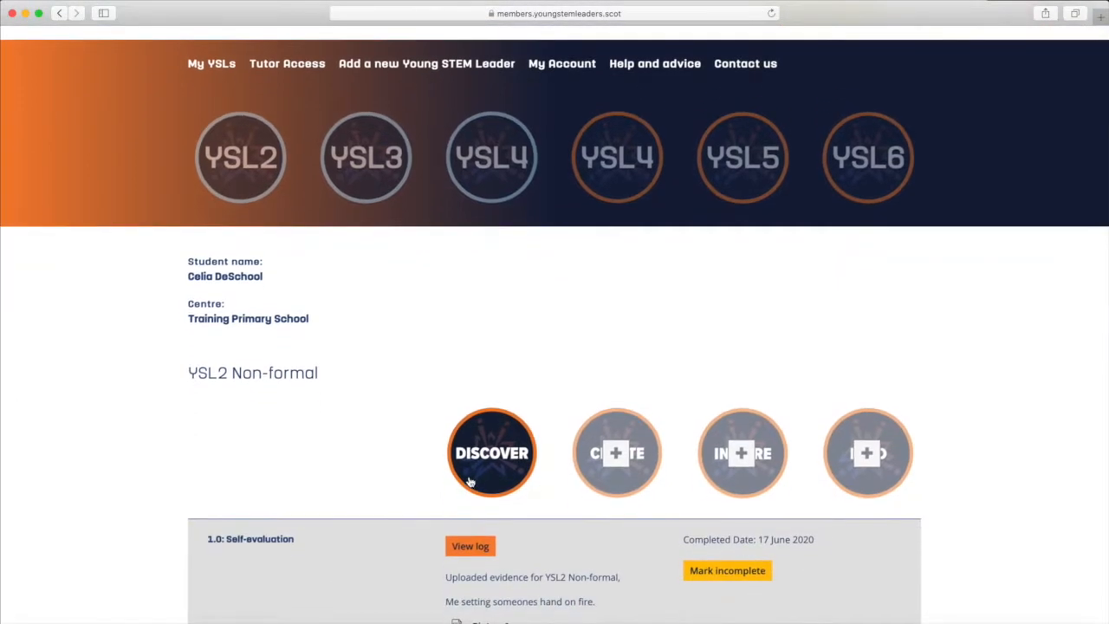
scroll("down", 3)
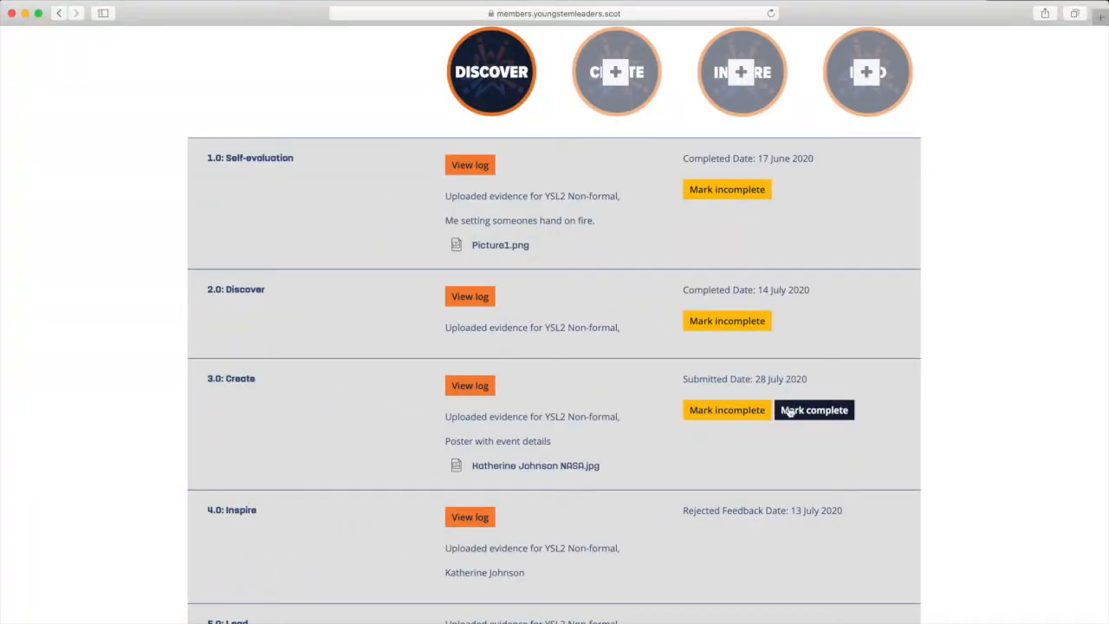
- Mark the 3.0: Create stage complete and begin typing 'Grea' as feedback
left_click(813, 409)
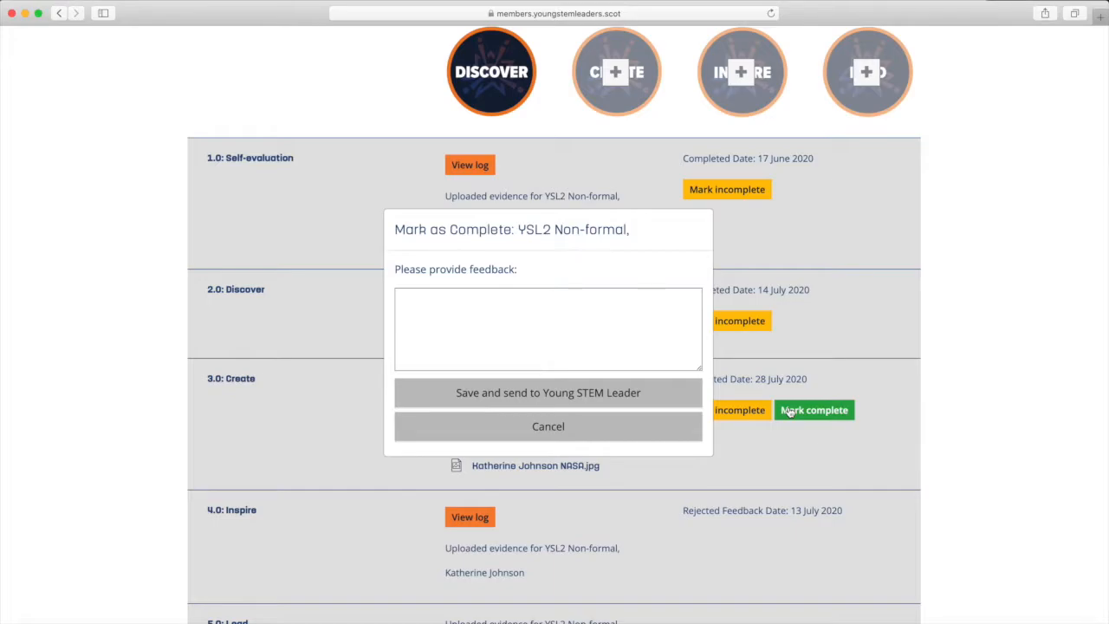
left_click(547, 328)
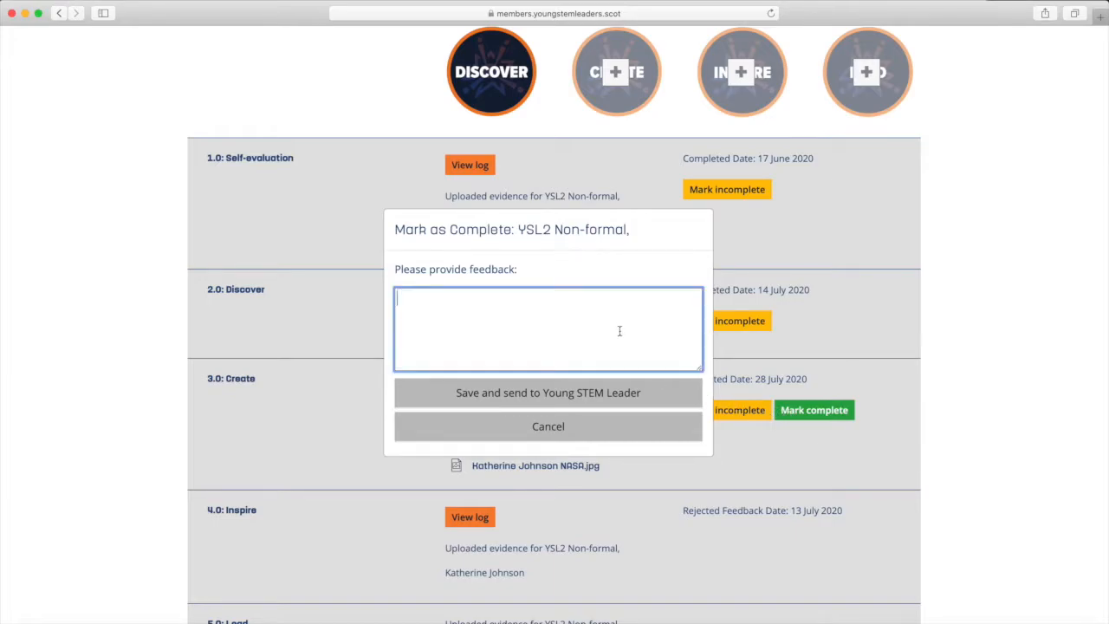
type("Grea")
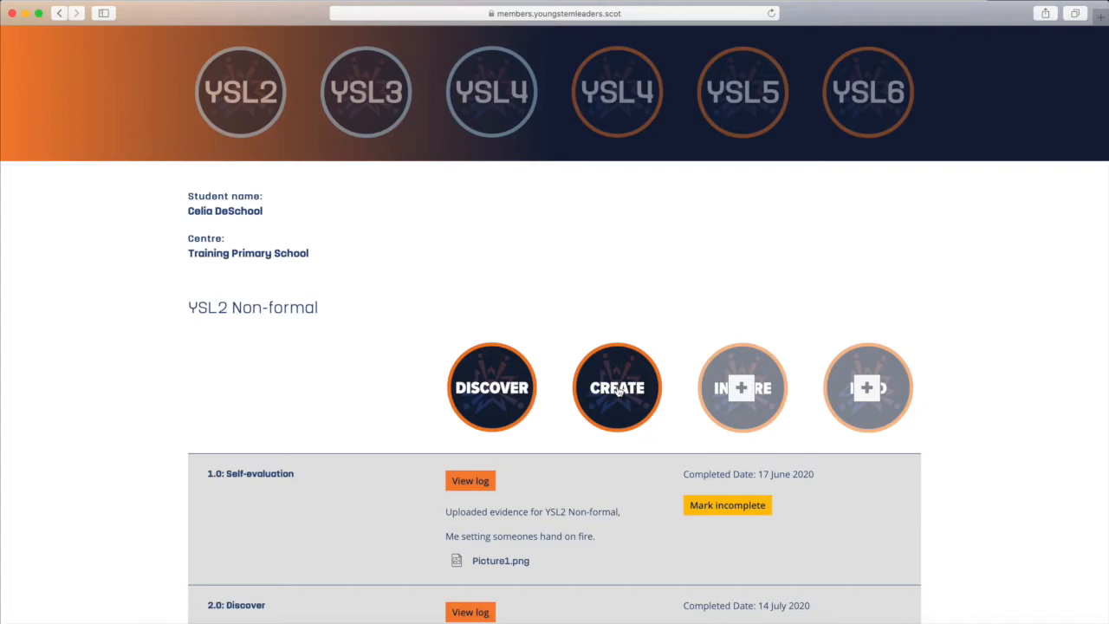
- Scroll down the page to the Create badge and Mark incomplete option
scroll("down", 3)
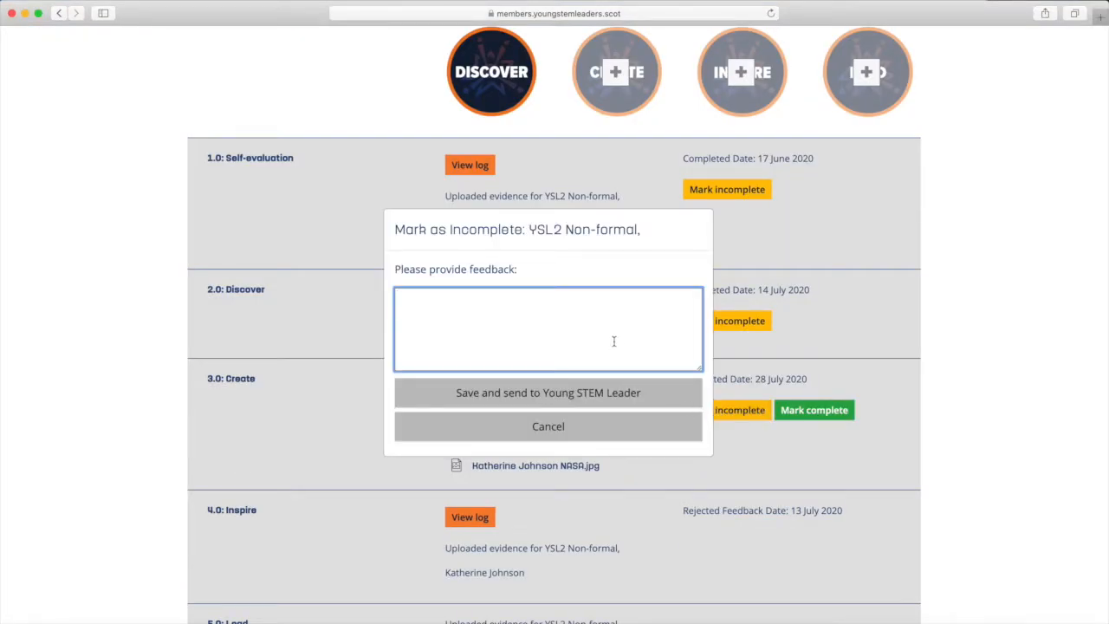
- Enter 'Sorry, not quite right' in the Mark as Incomplete feedback box
type("Sorry, not q")
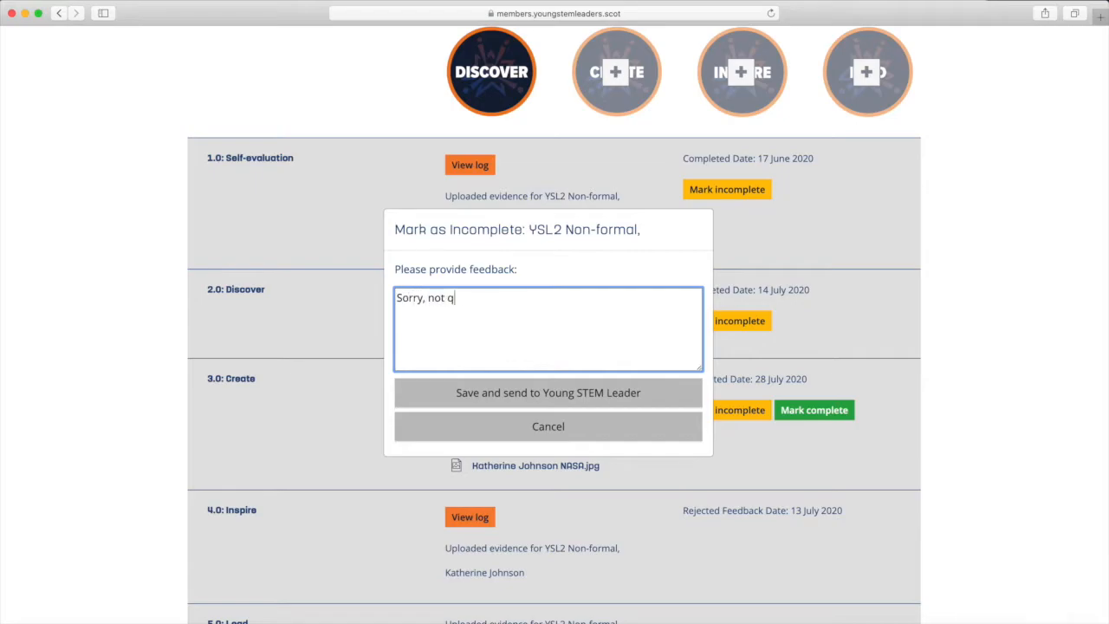
type("uite right")
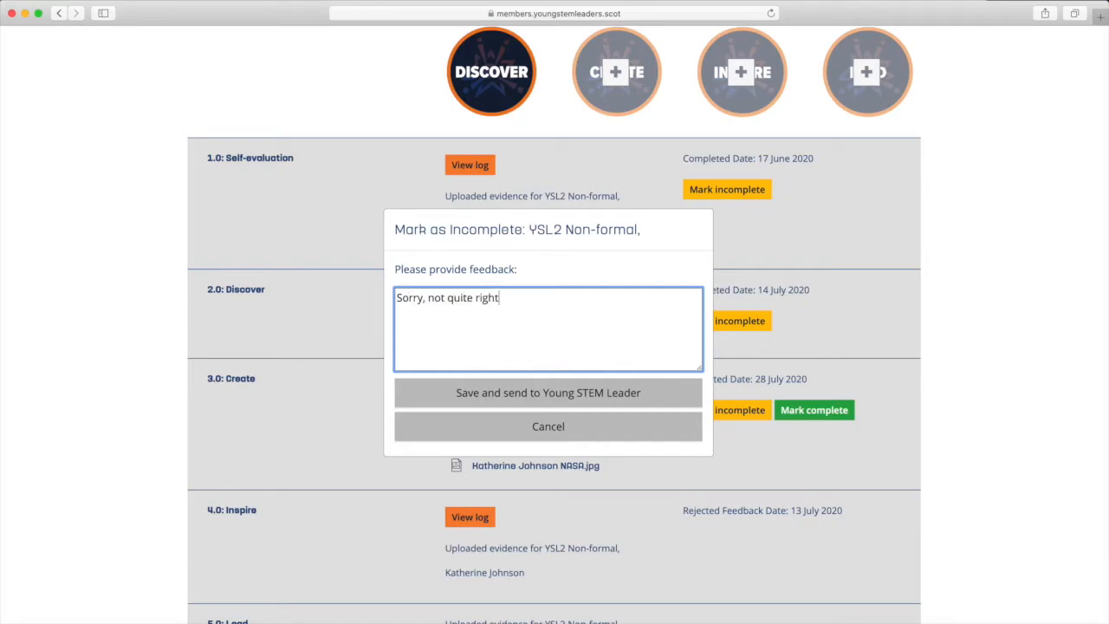